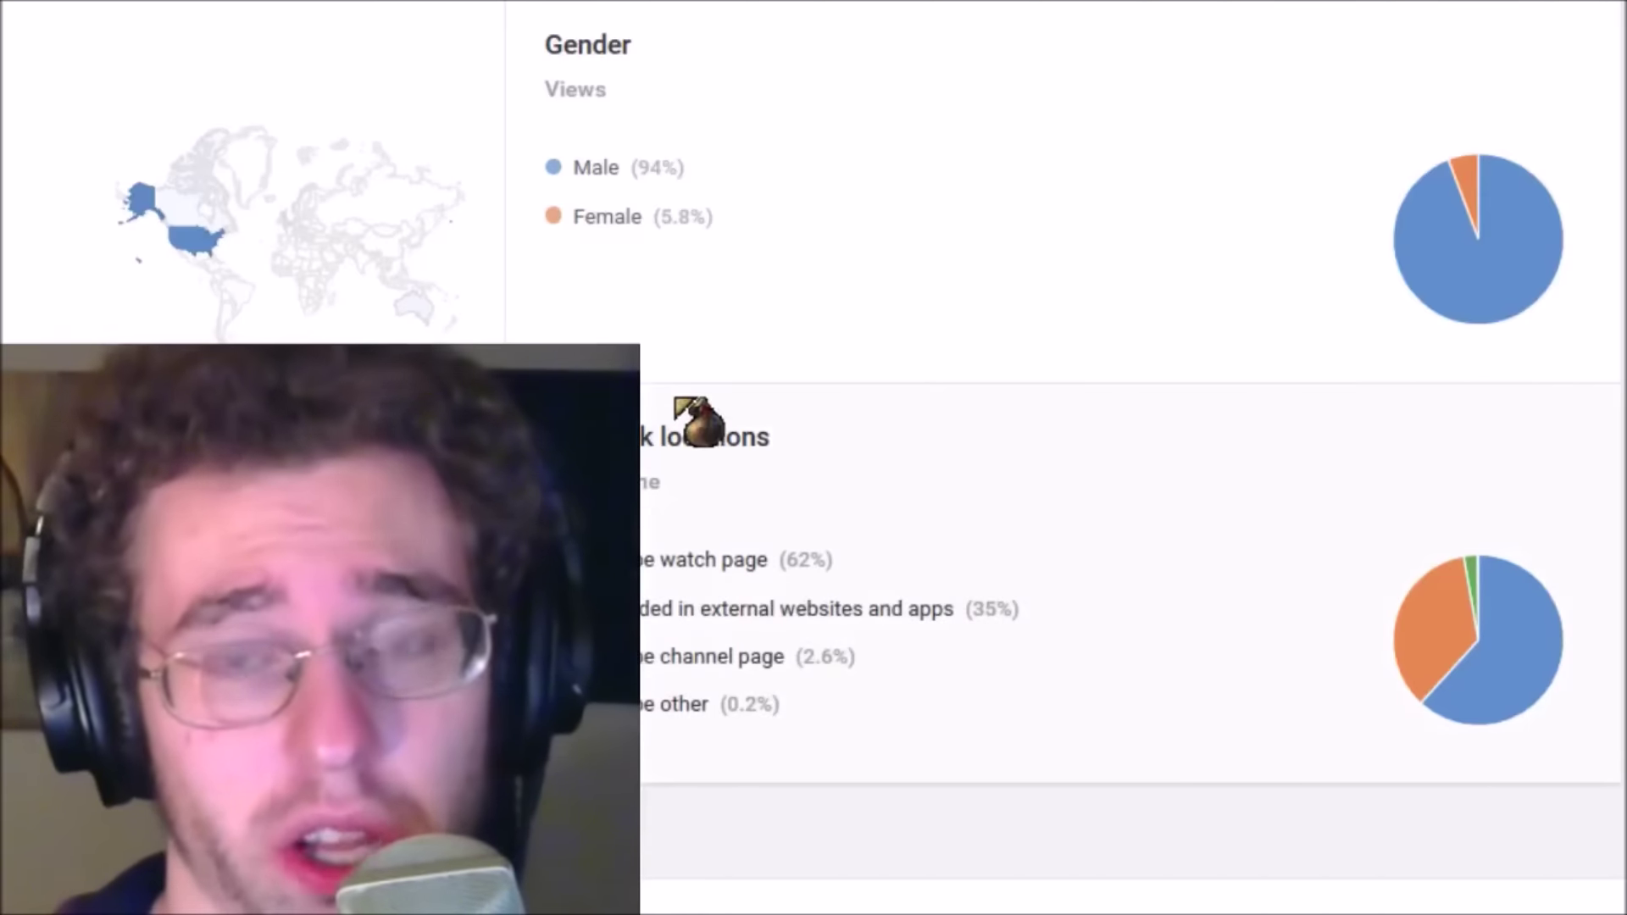
mouse_move(603, 296)
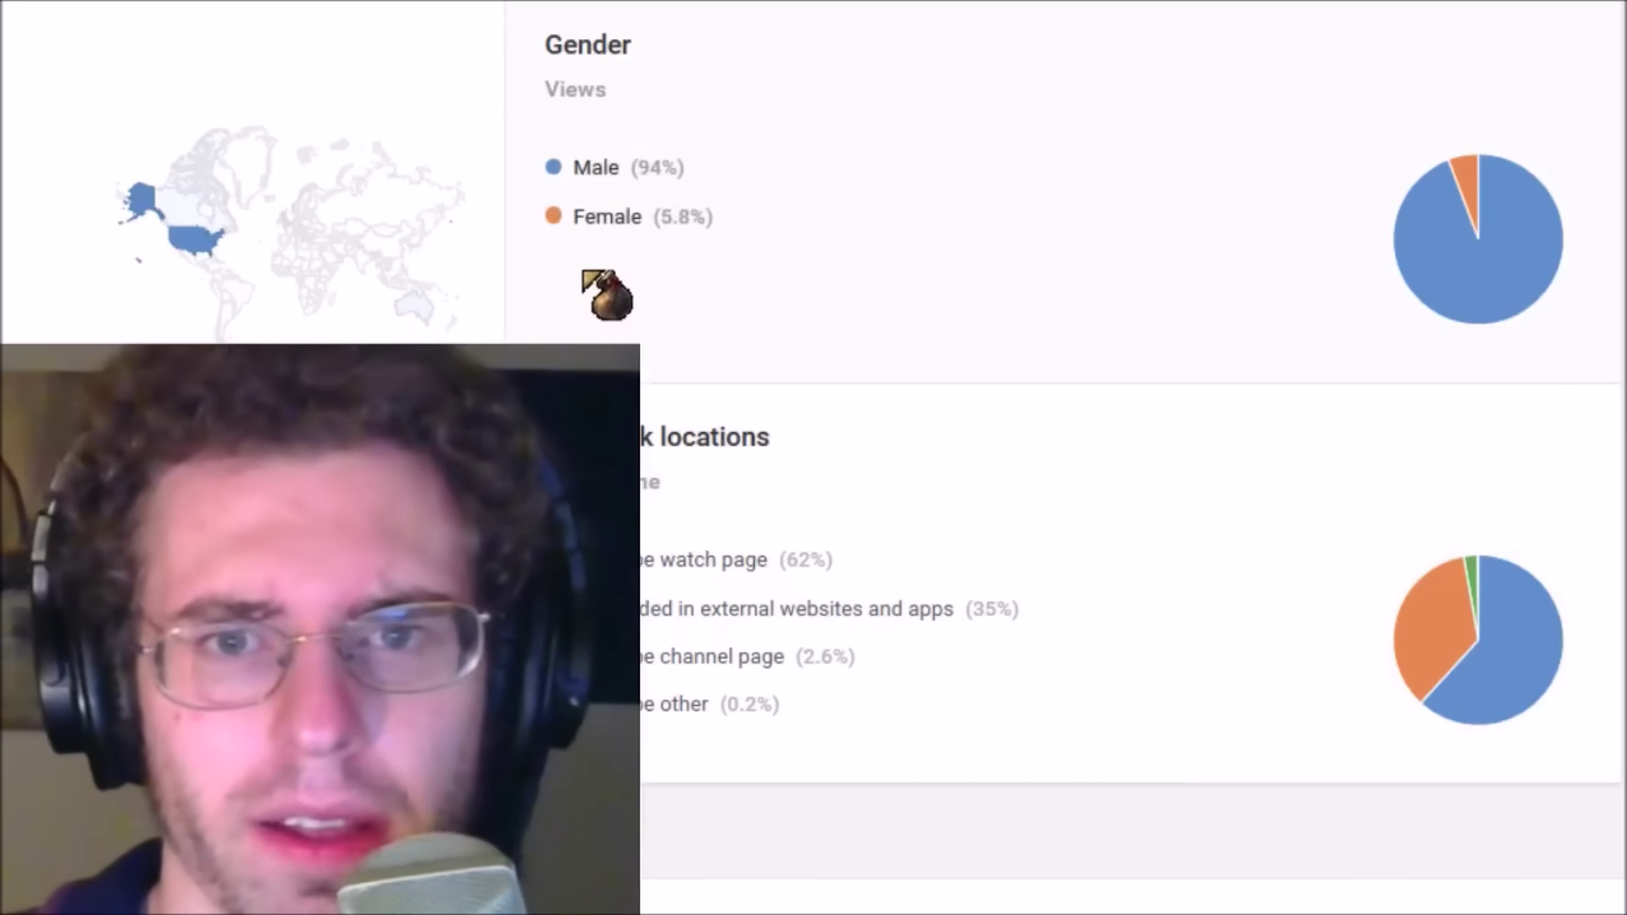